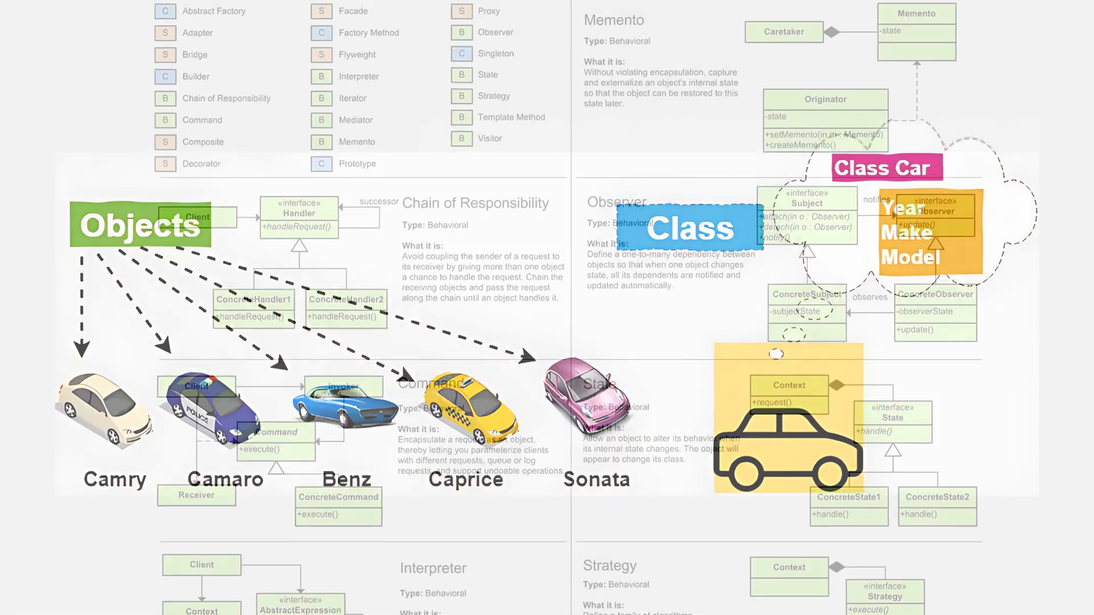
pyautogui.scroll(-3)
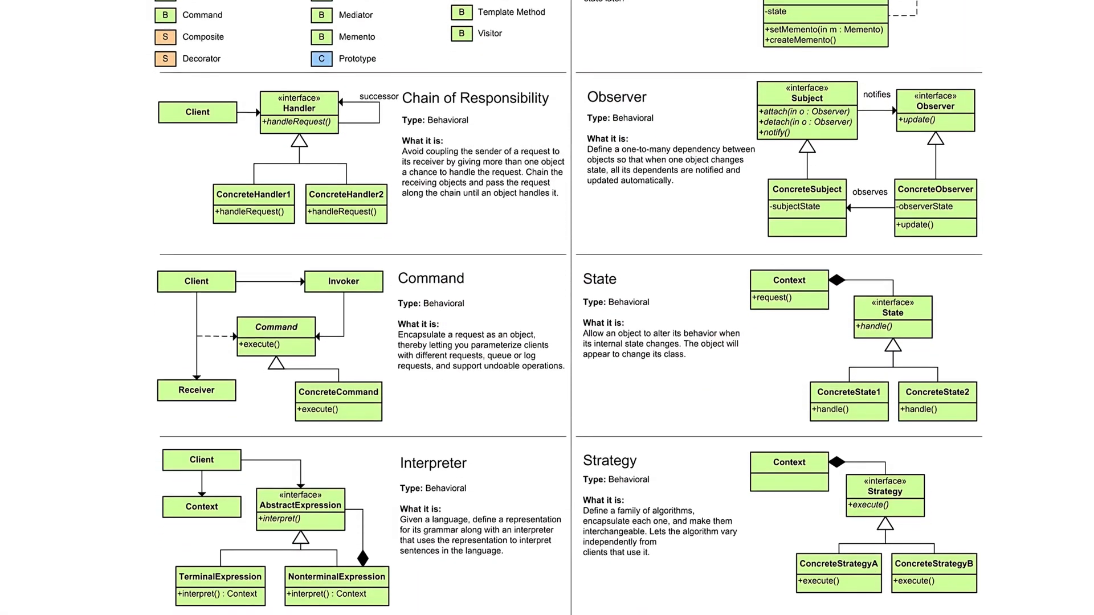